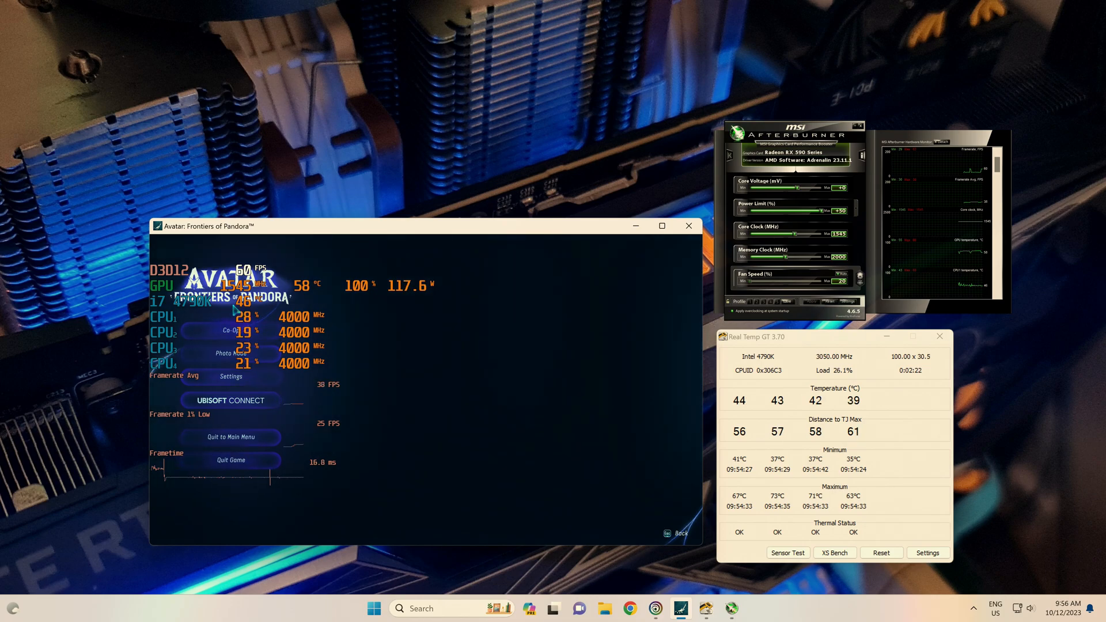
mouse_move(722, 252)
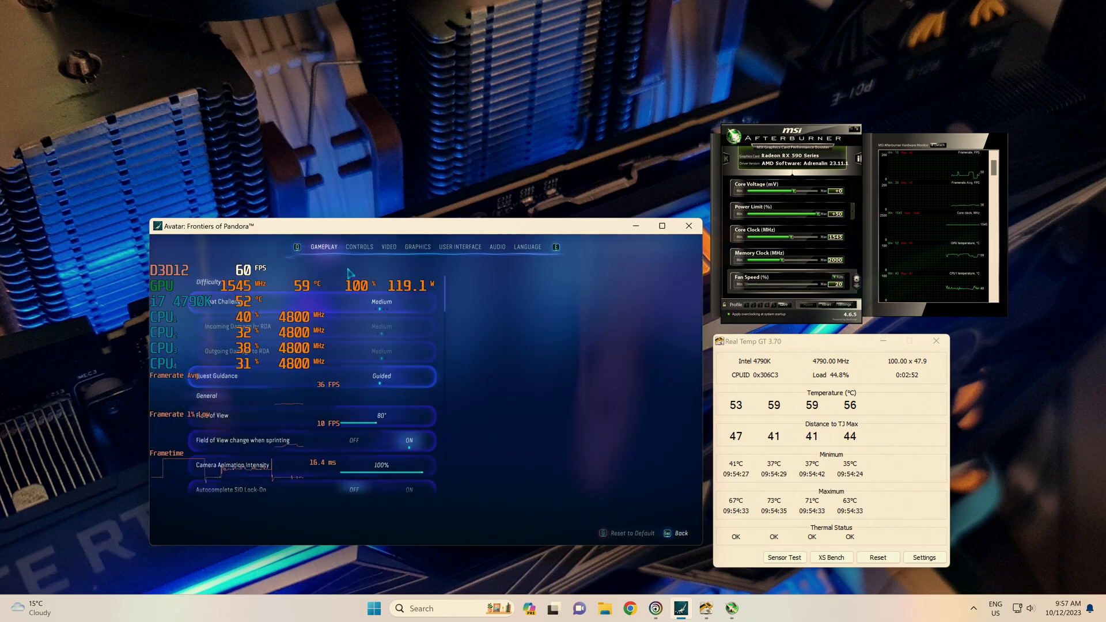
Check Frame Generation is off and unavailable in VIDEO, ending on GRAPHICS settings.
left_click(388, 247)
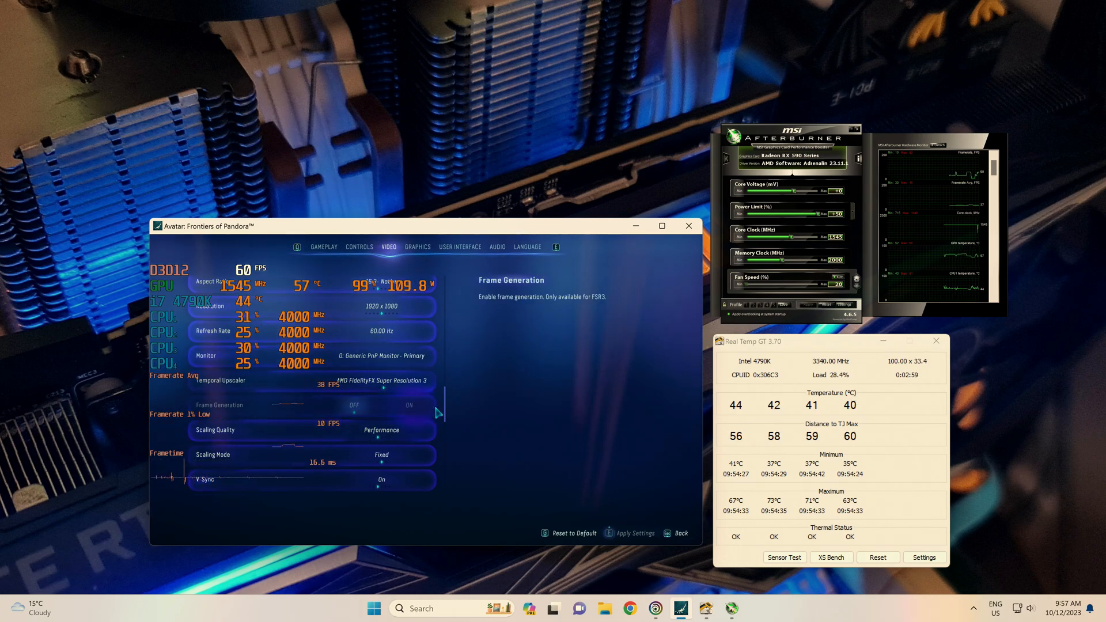
left_click(417, 247)
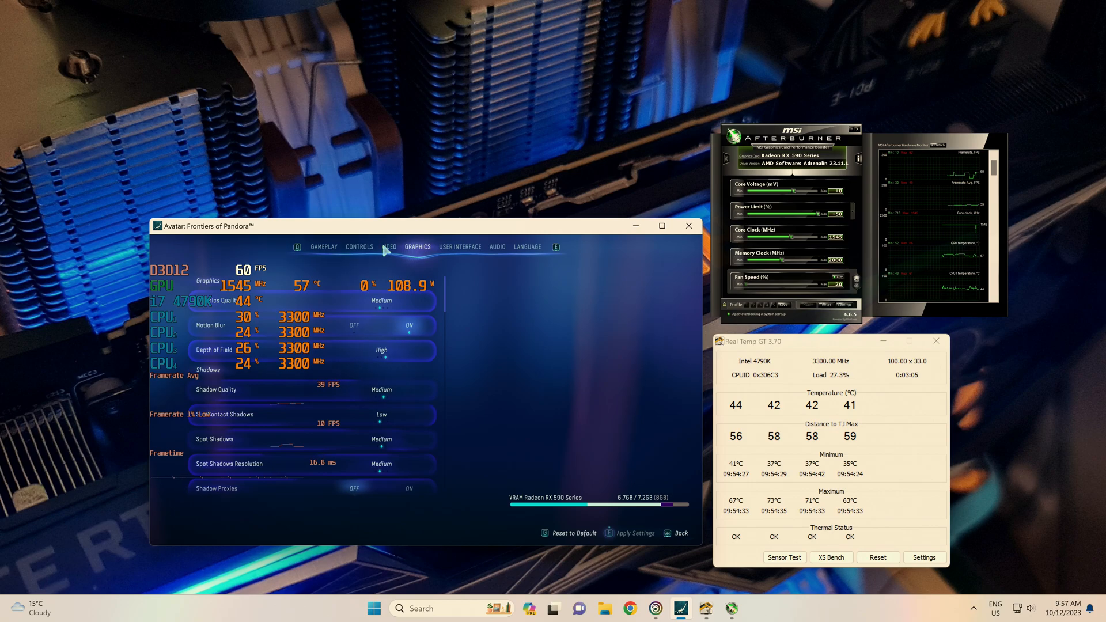
left_click(388, 247)
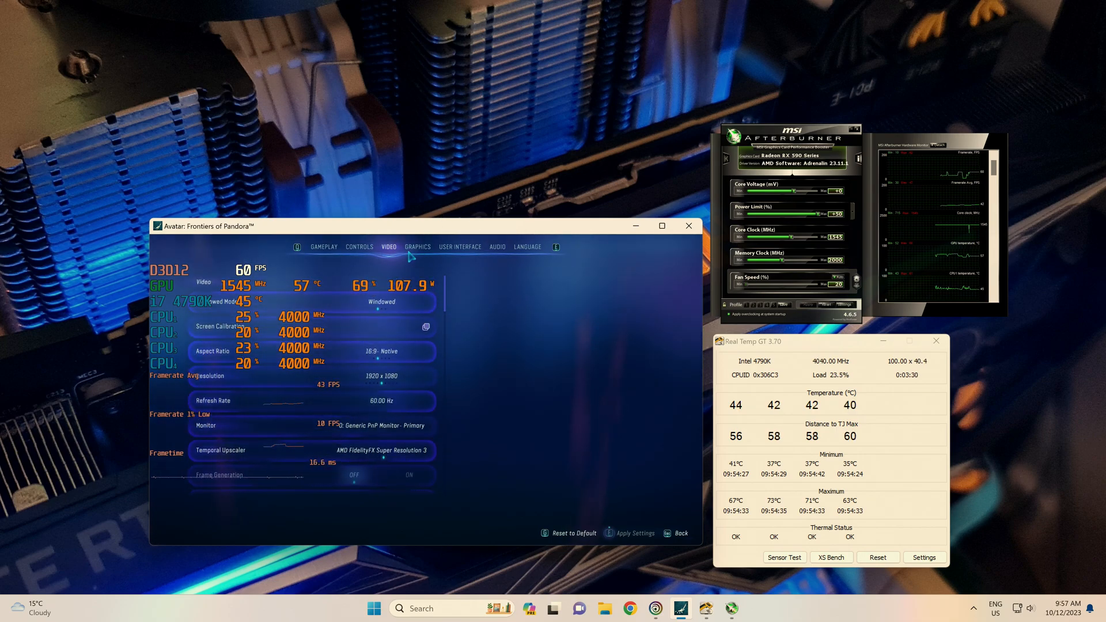
left_click(417, 247)
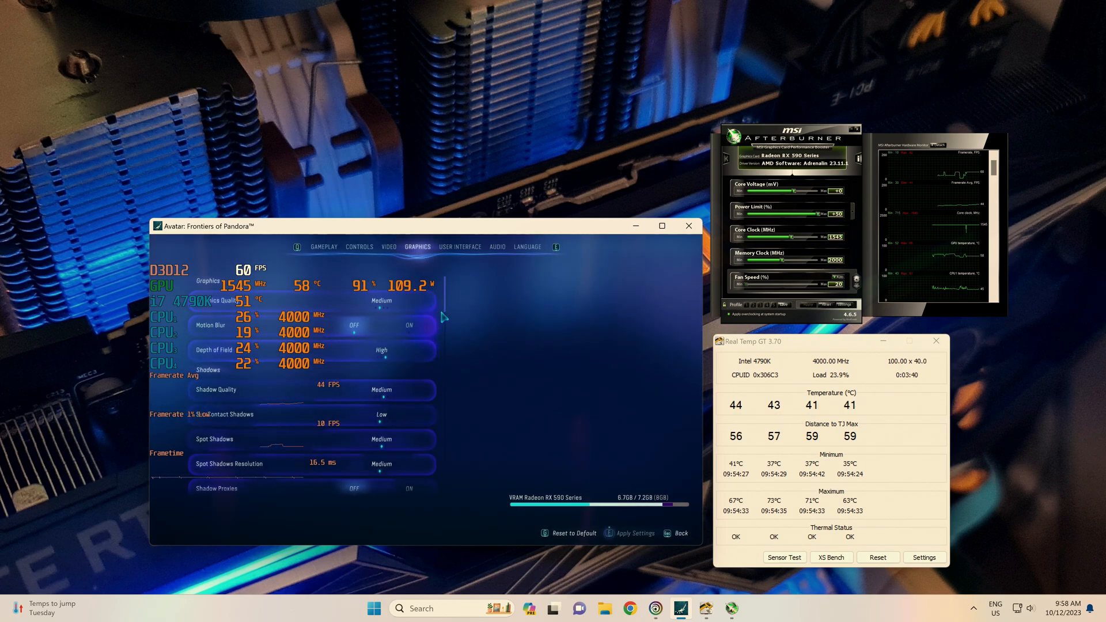
Scroll through the whole graphics list (Low reflections, High BVH, Medium clouds), then show gameplay options.
scroll("down", 3)
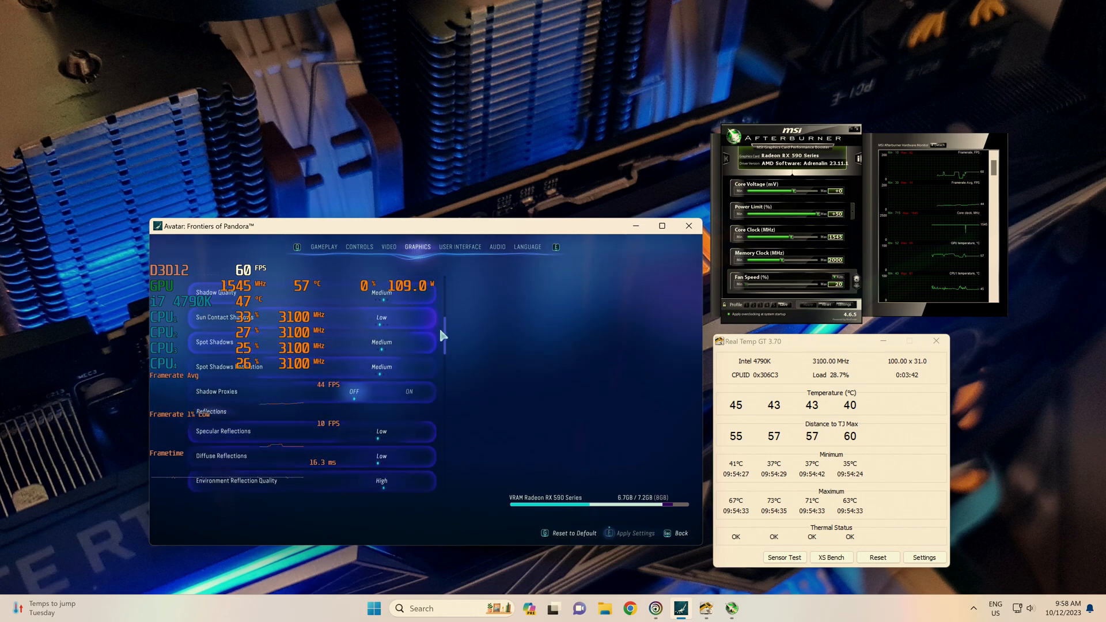
scroll("down", 3)
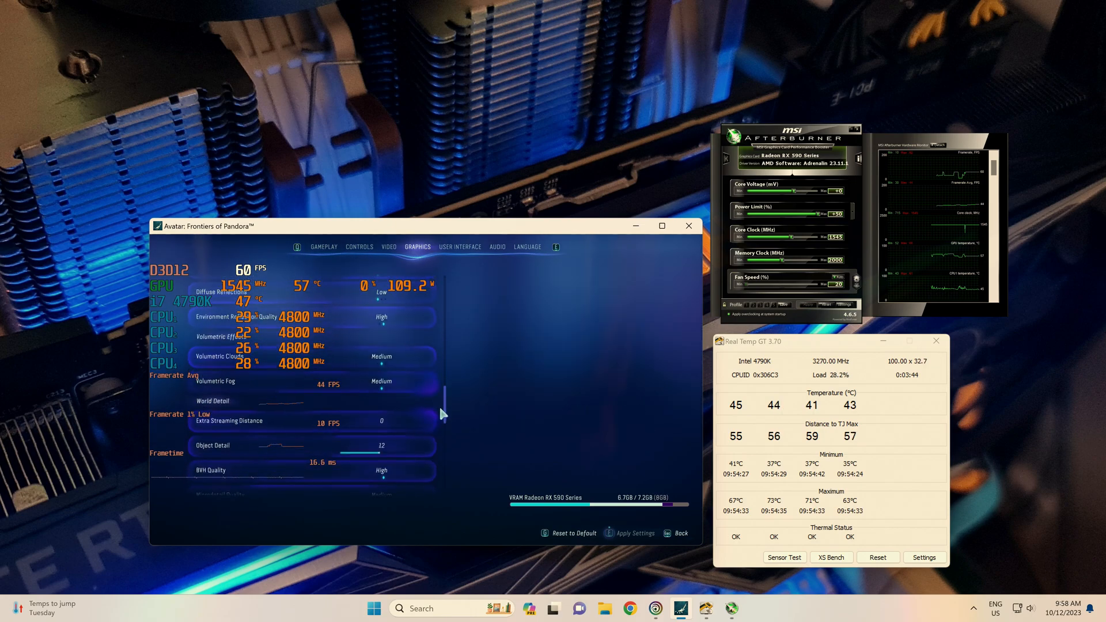
scroll("down", 3)
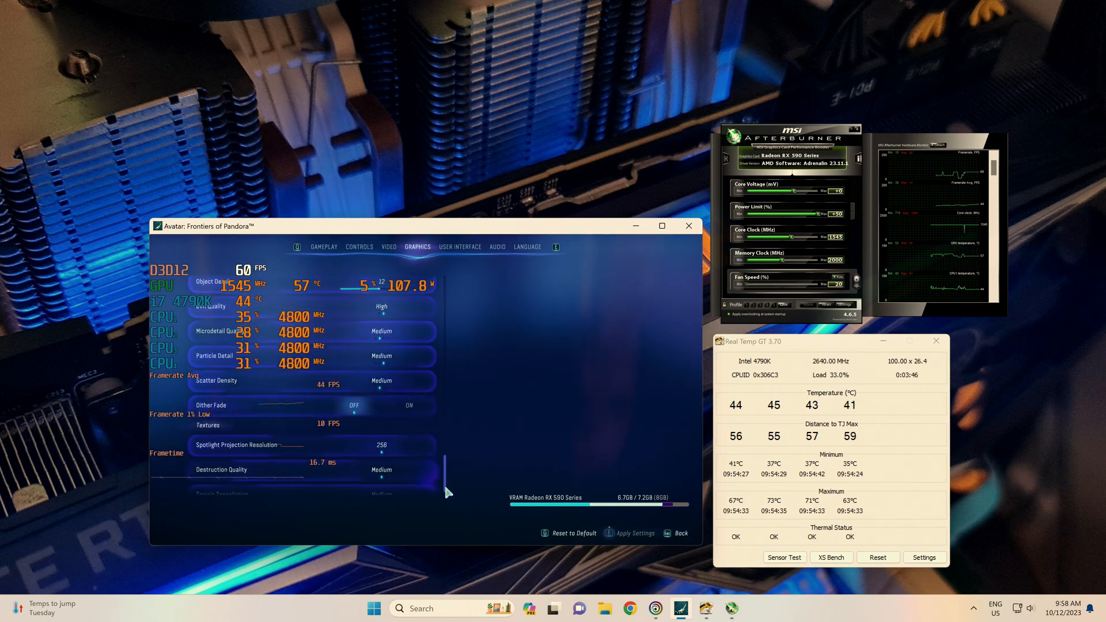
scroll("down", 3)
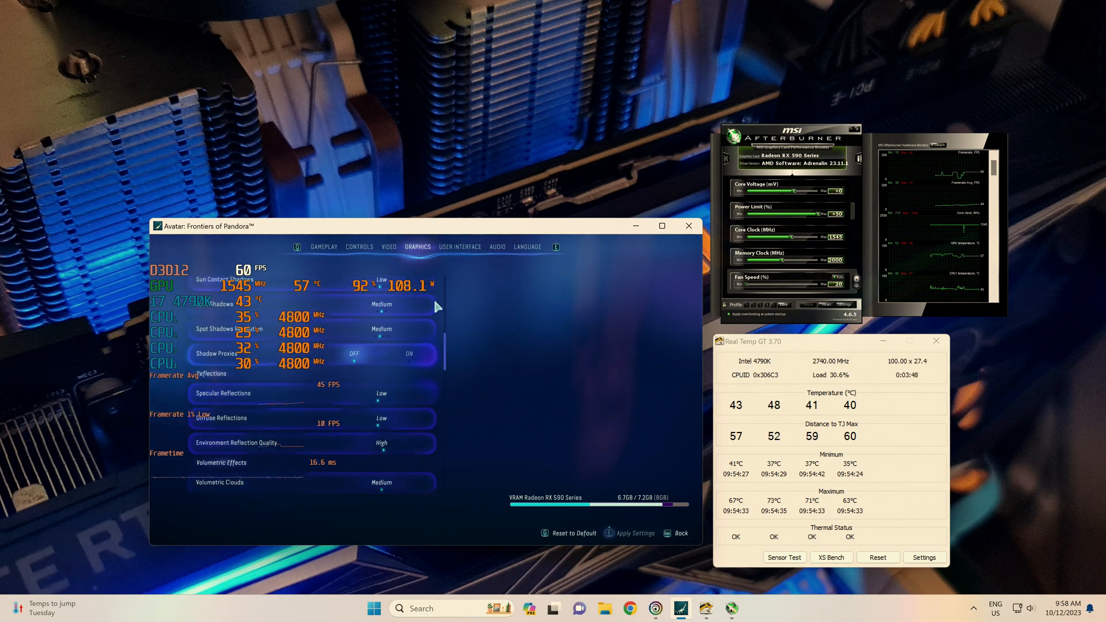
left_click(388, 247)
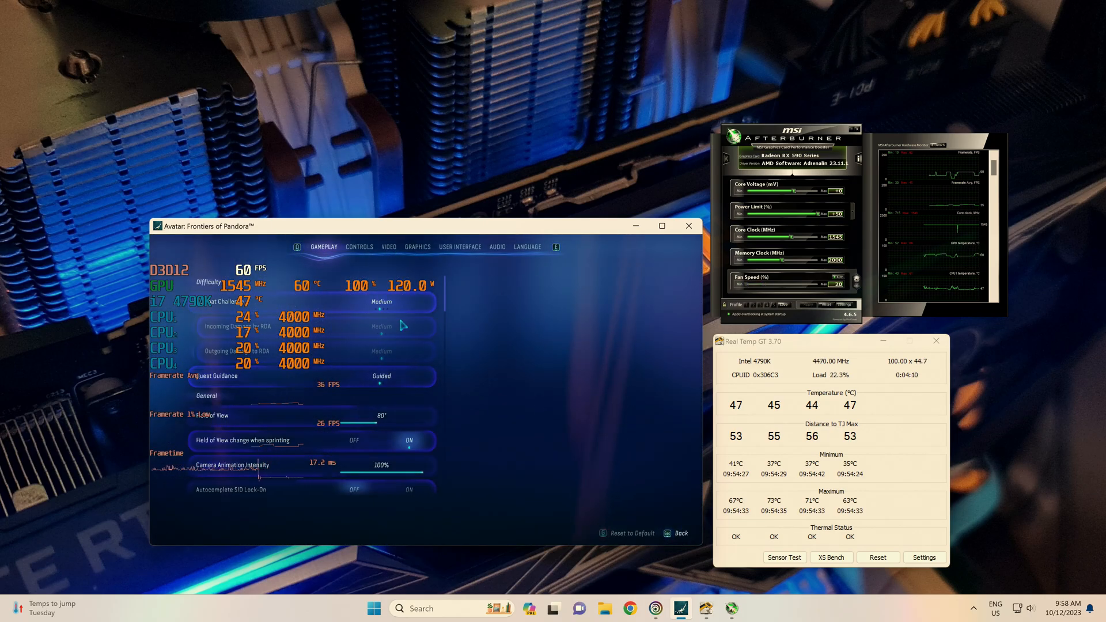
Leave the video options and quit the game to the desktop.
left_click(388, 247)
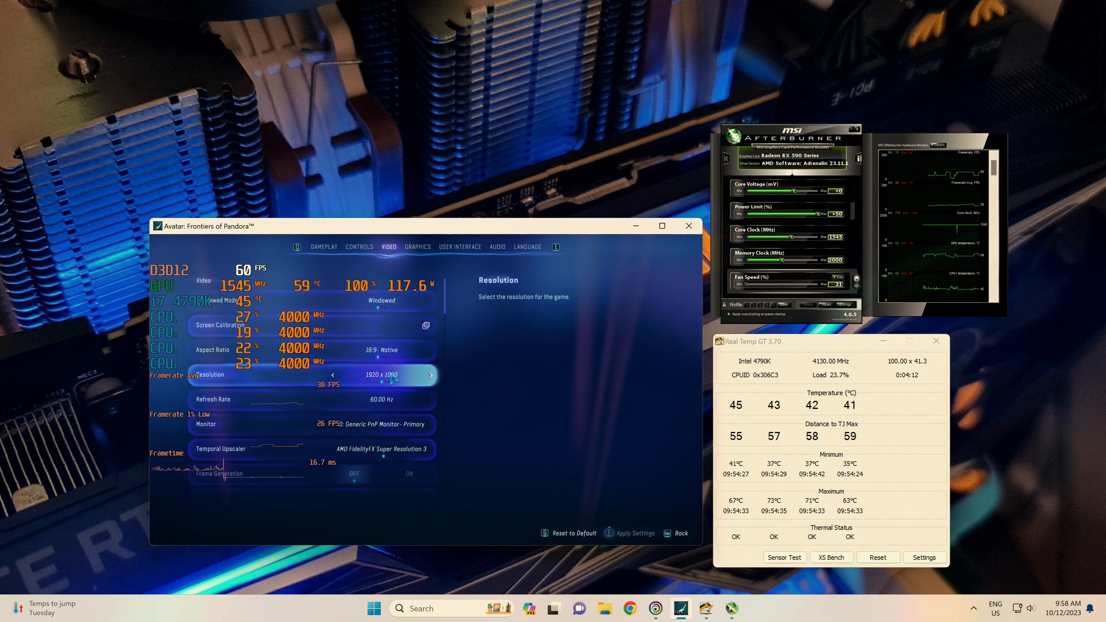
left_click(417, 247)
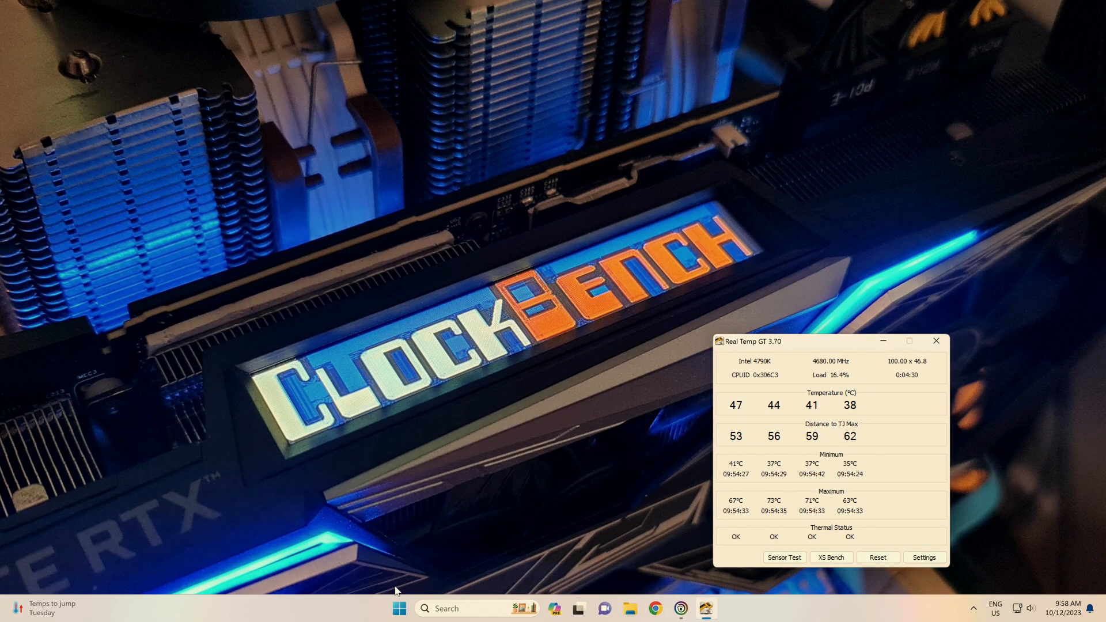
Open File Explorer at Documents > My Games, showing the AFOP folder.
left_click(579, 608)
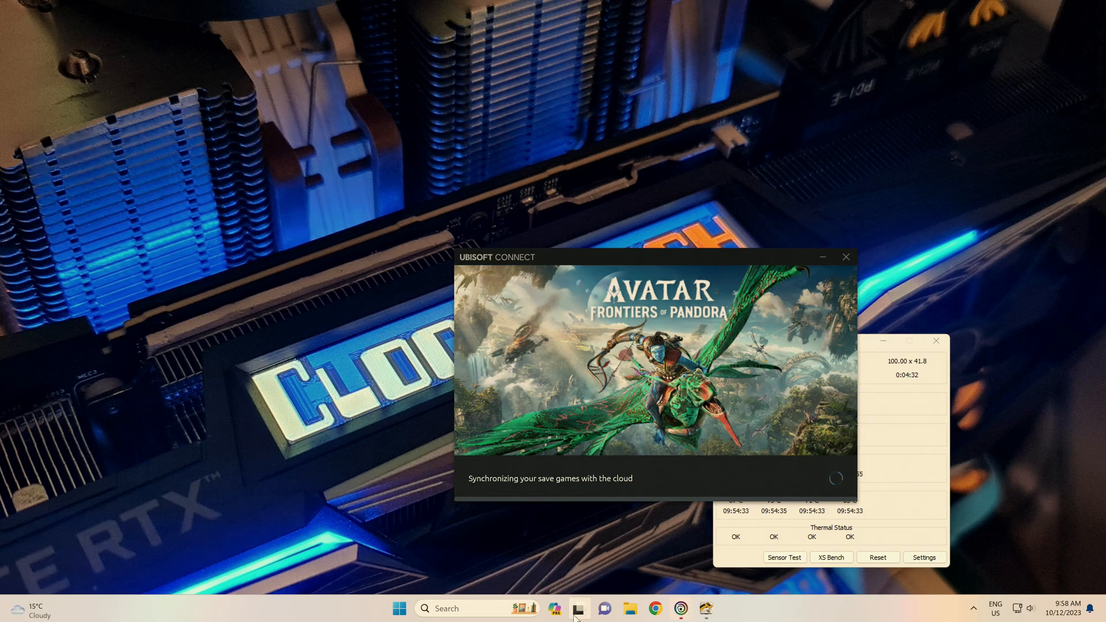
left_click(580, 609)
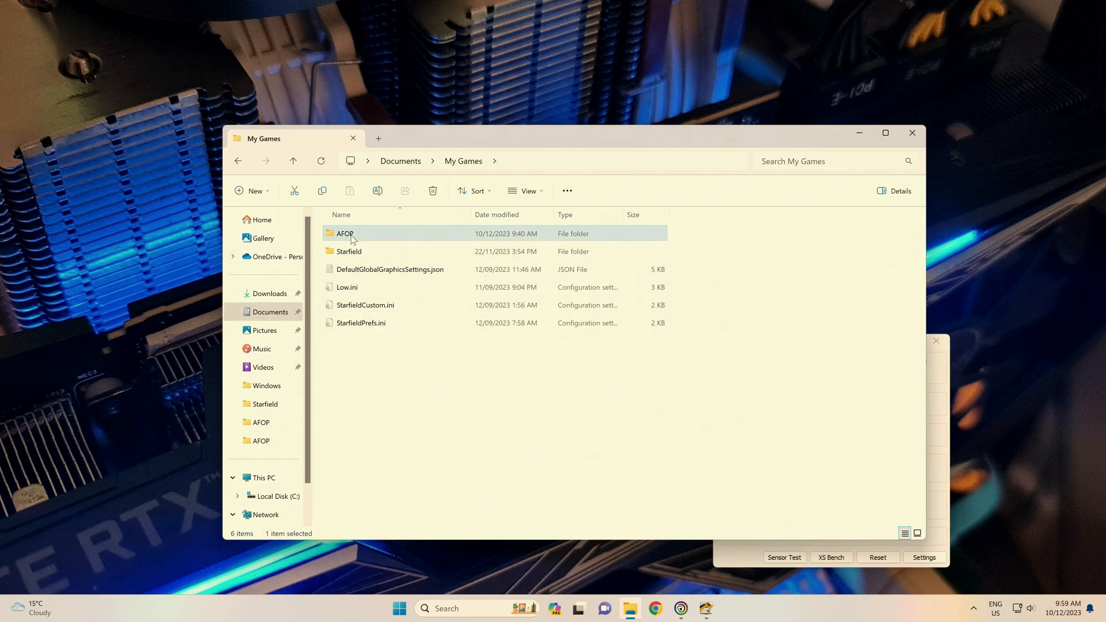
Open AFOP's graphic settings.cfg in Notepad and change frameGeneration from false to true.
double_click(345, 234)
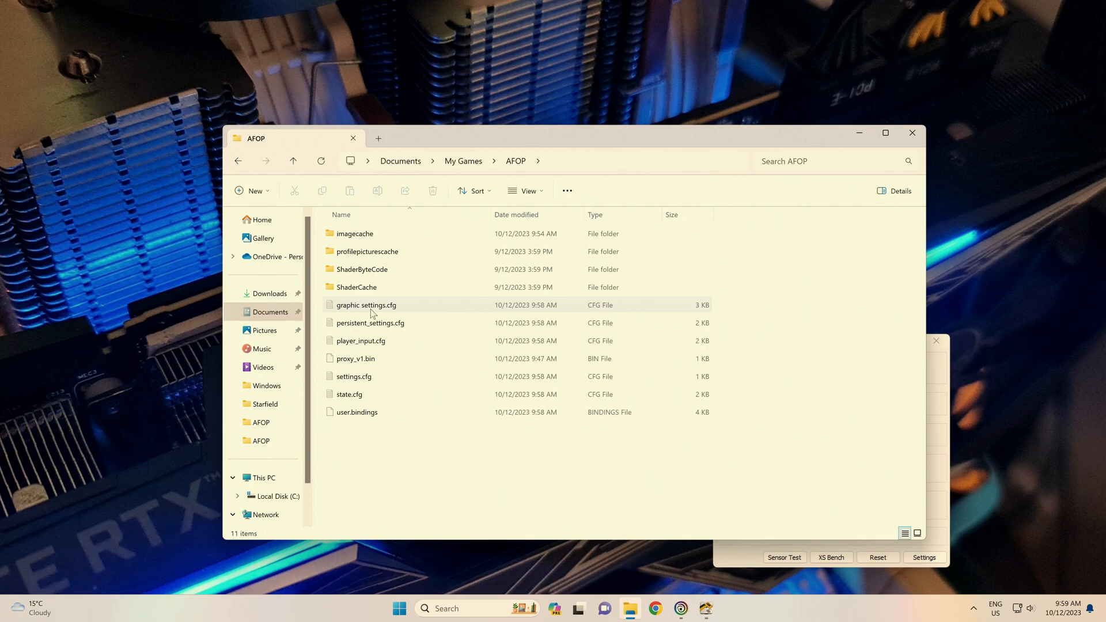
double_click(365, 305)
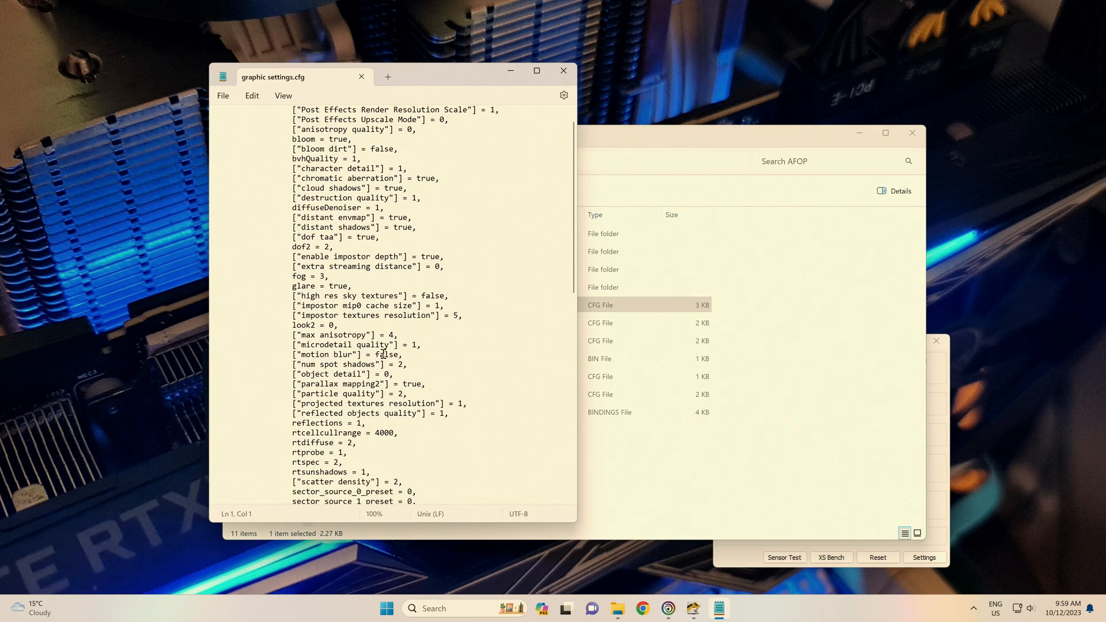
scroll("down", 3)
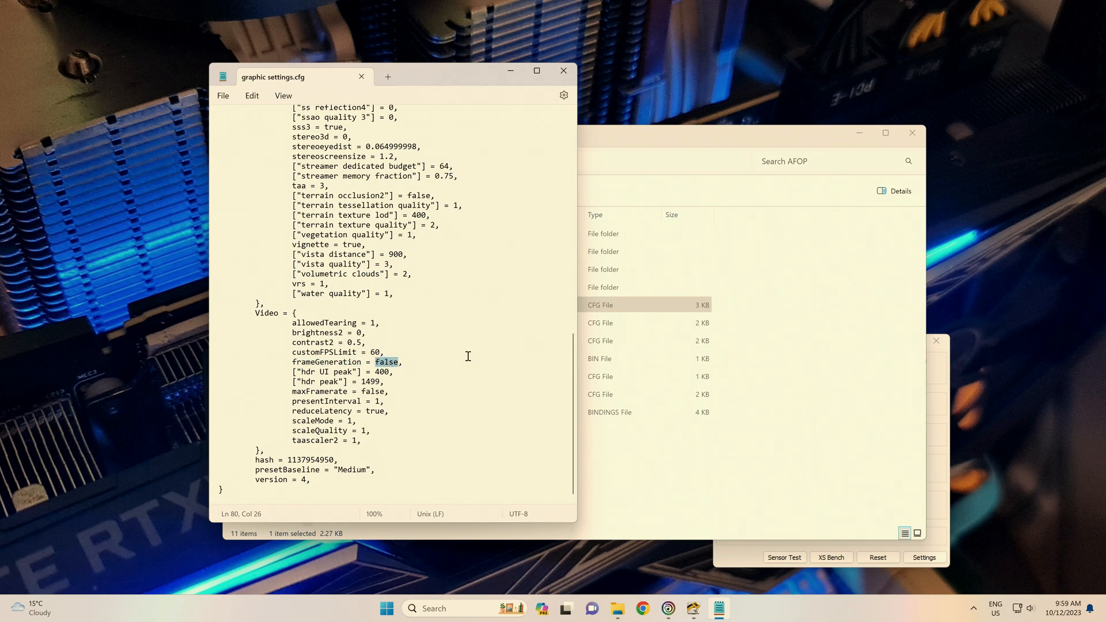
type("true")
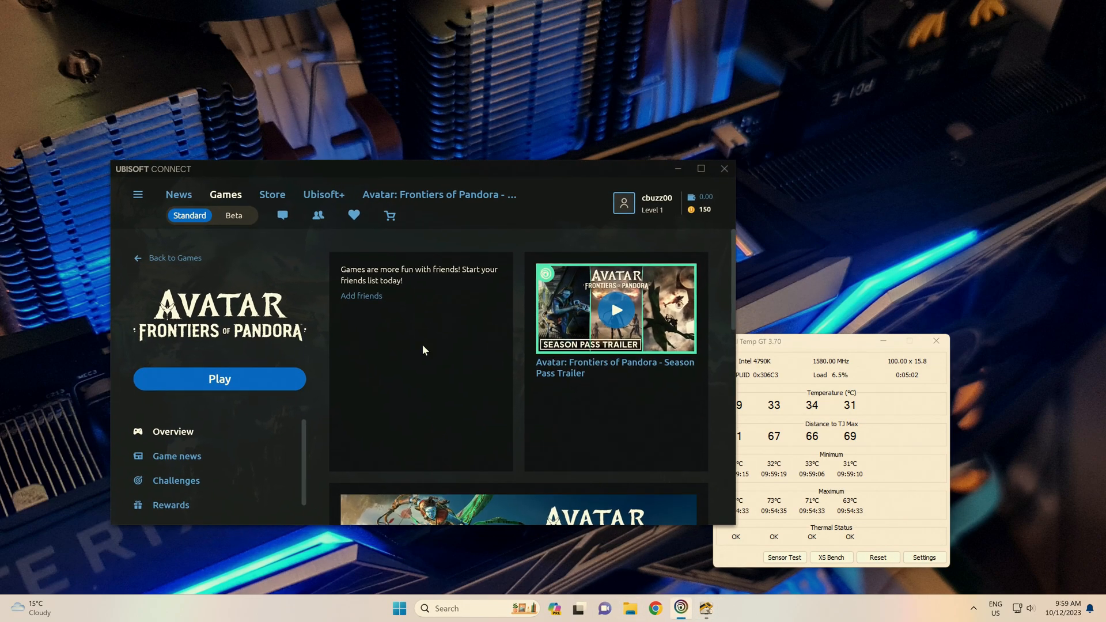
Relaunch Avatar: Frontiers of Pandora from its Ubisoft Connect page.
left_click(219, 379)
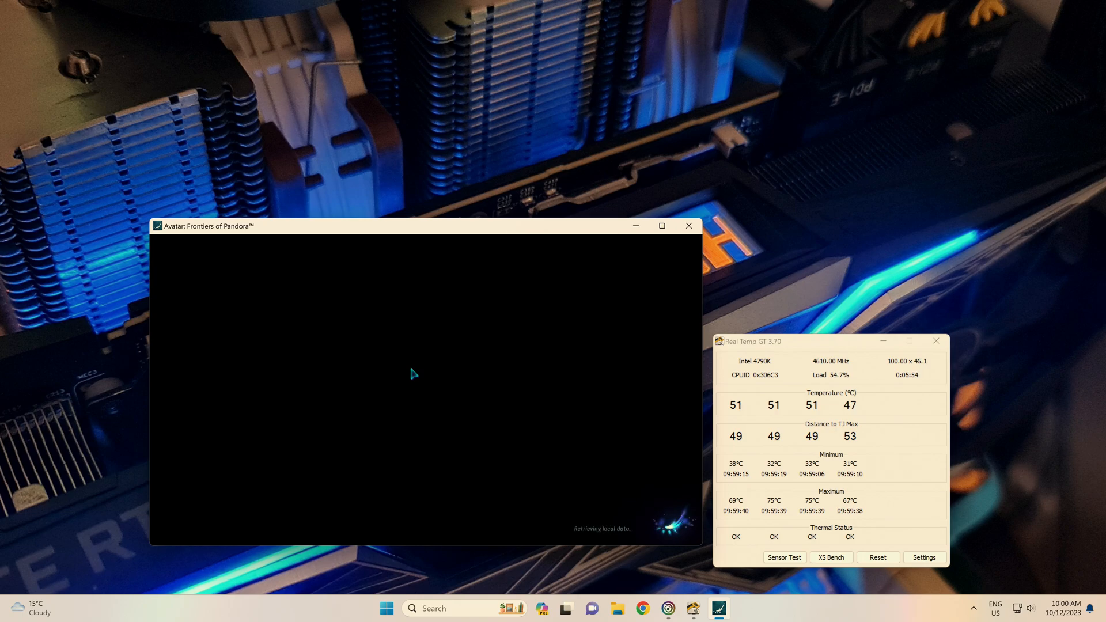
mouse_move(619, 537)
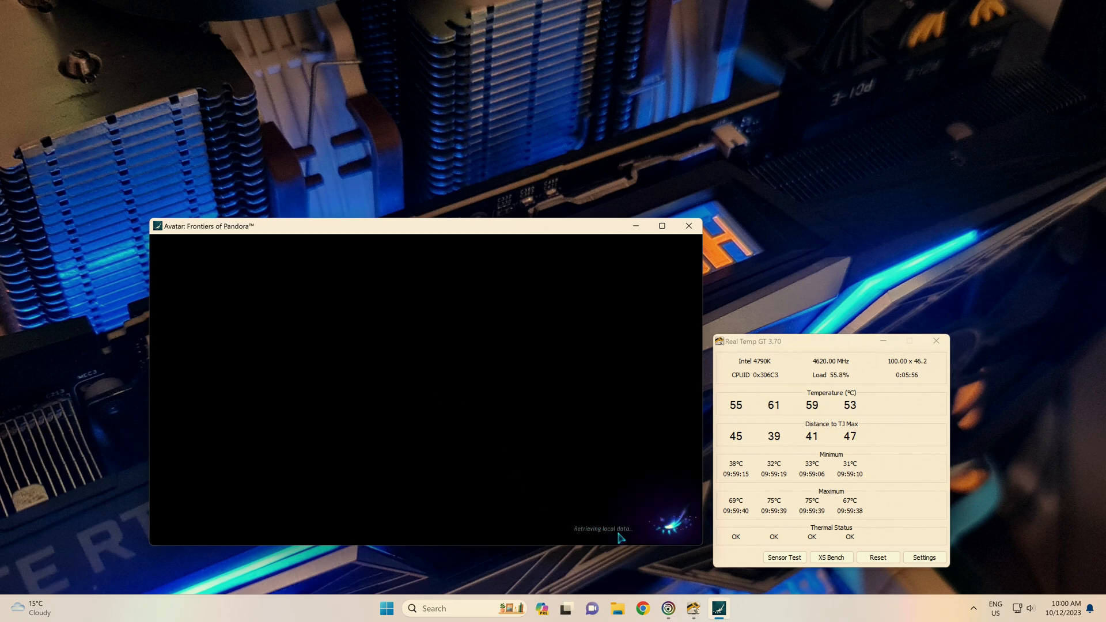
mouse_move(400, 386)
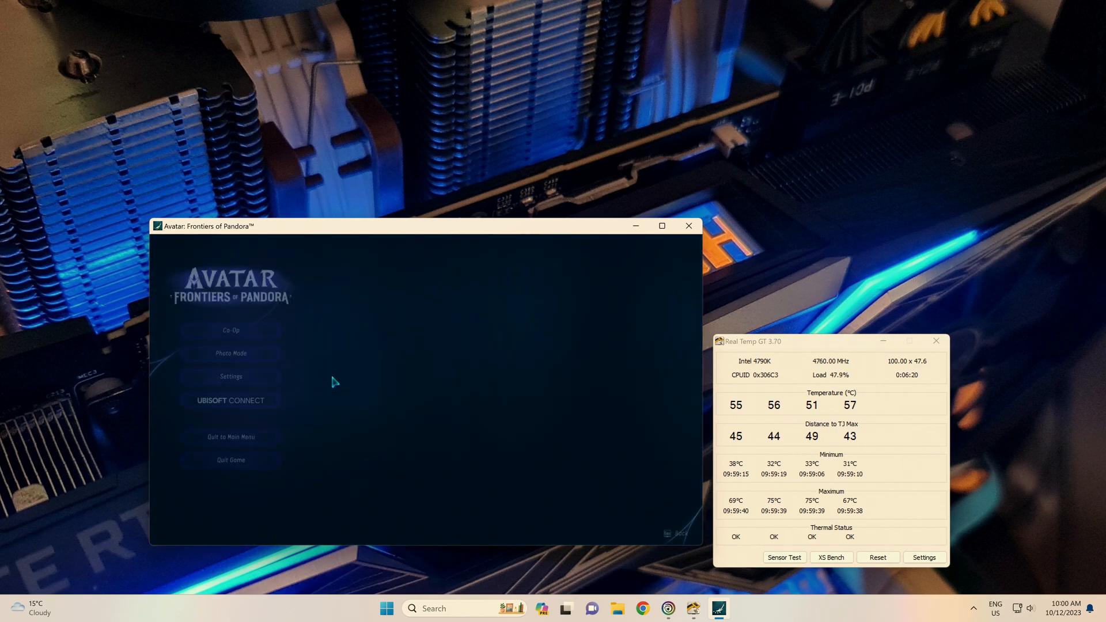
Verify Frame Generation reads ON in VIDEO, review GRAPHICS, then resume gameplay.
left_click(231, 376)
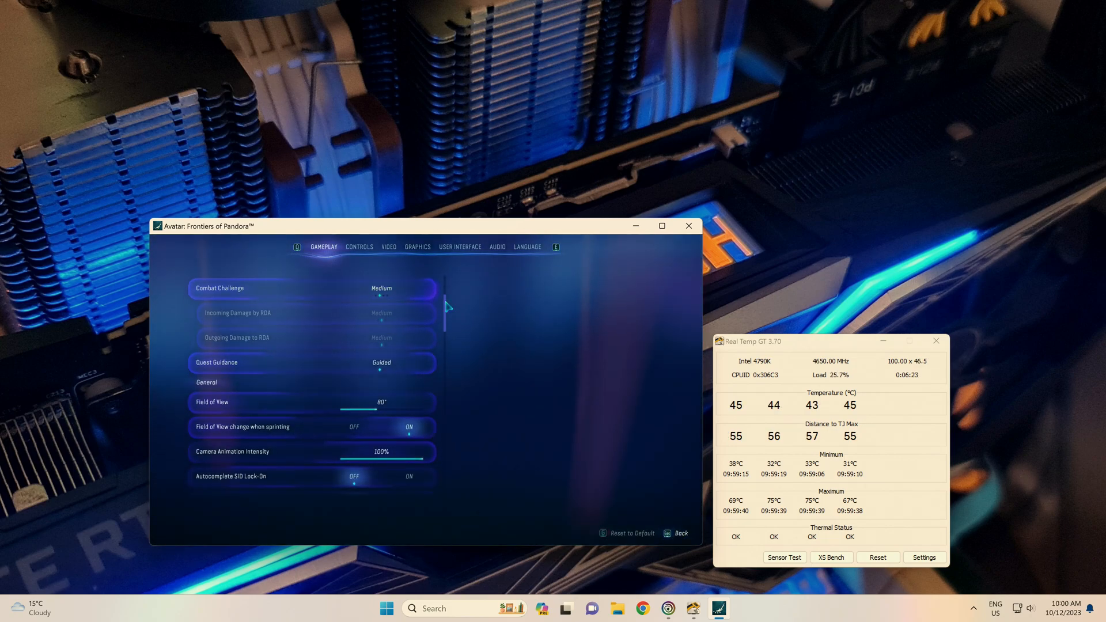
left_click(387, 246)
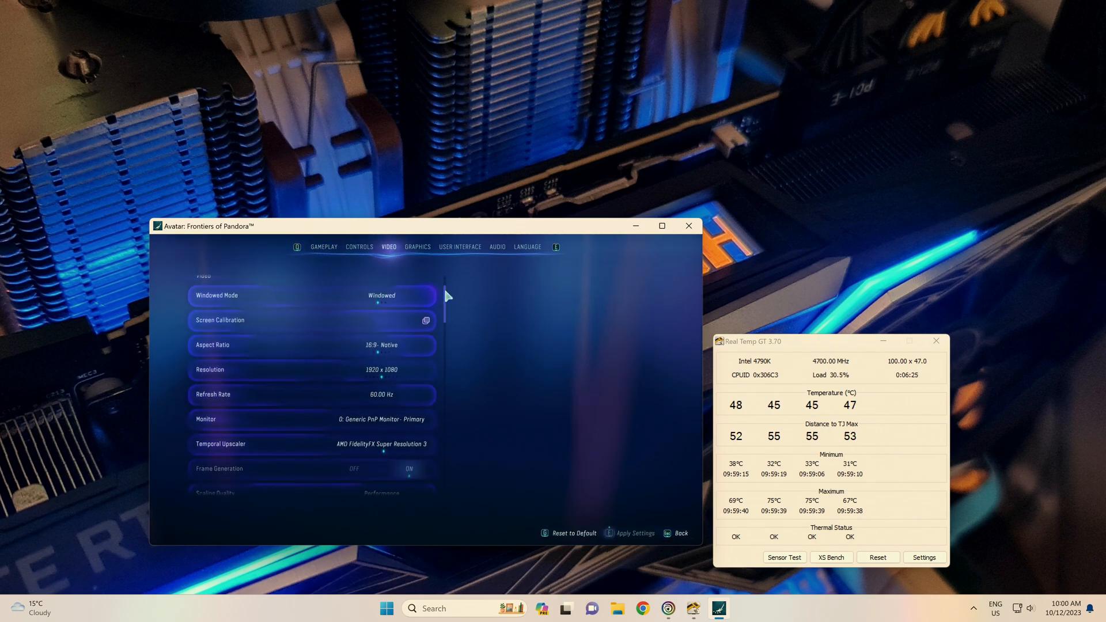
scroll("down", 3)
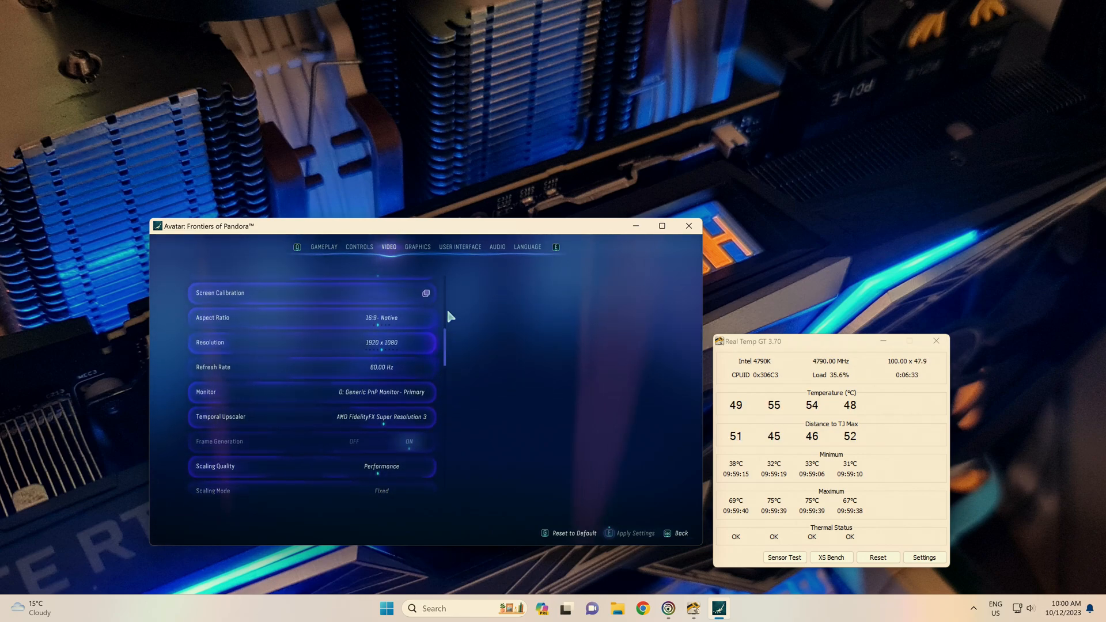
left_click(417, 247)
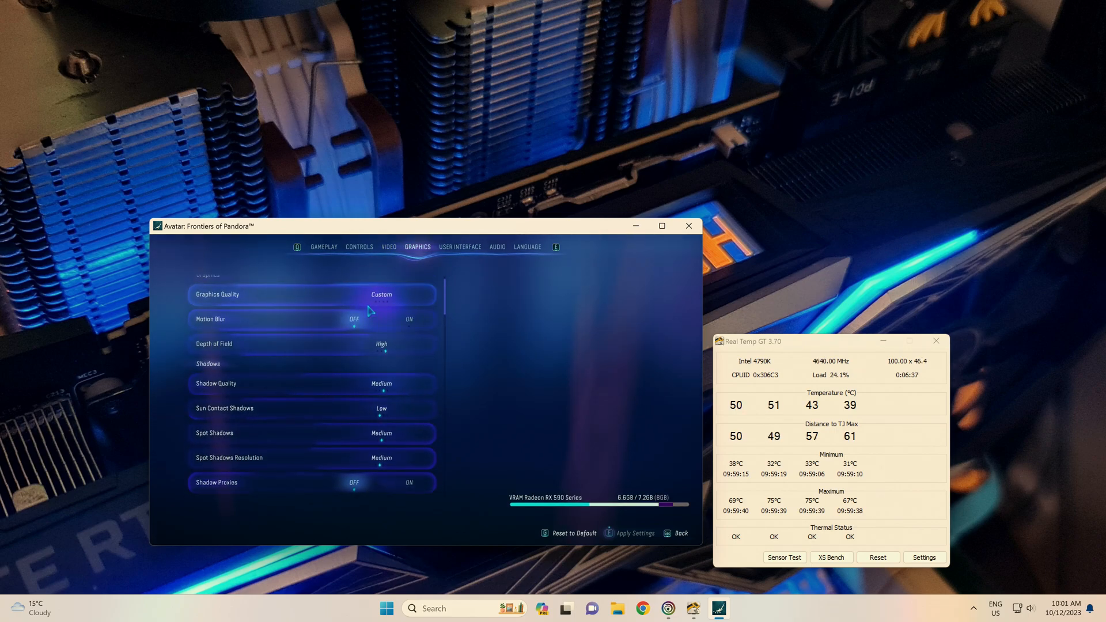
scroll("down", 3)
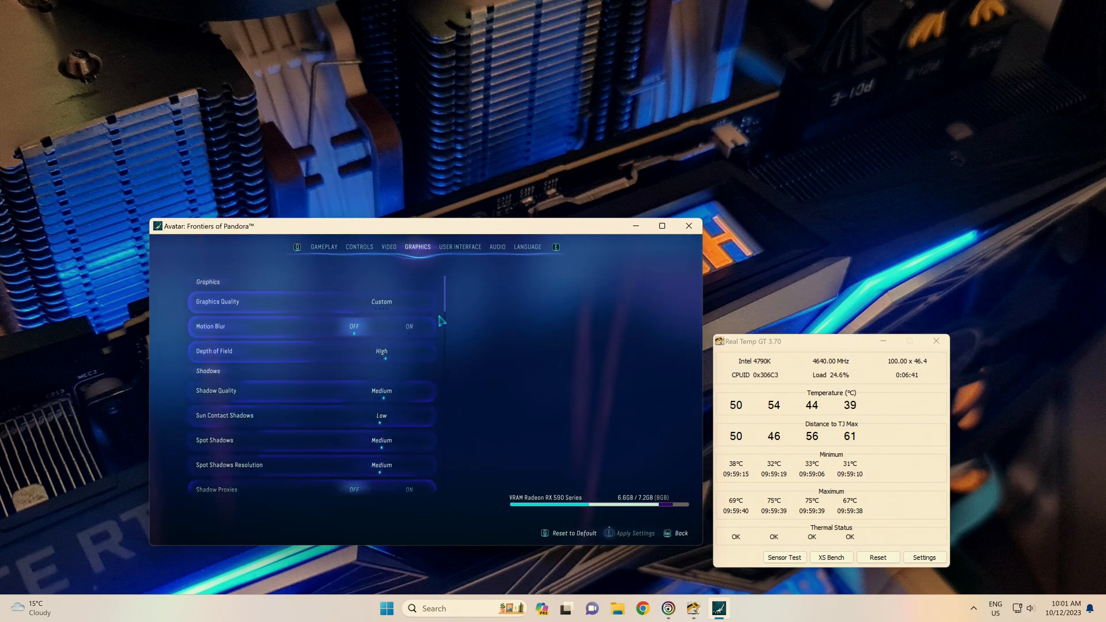
left_click(388, 247)
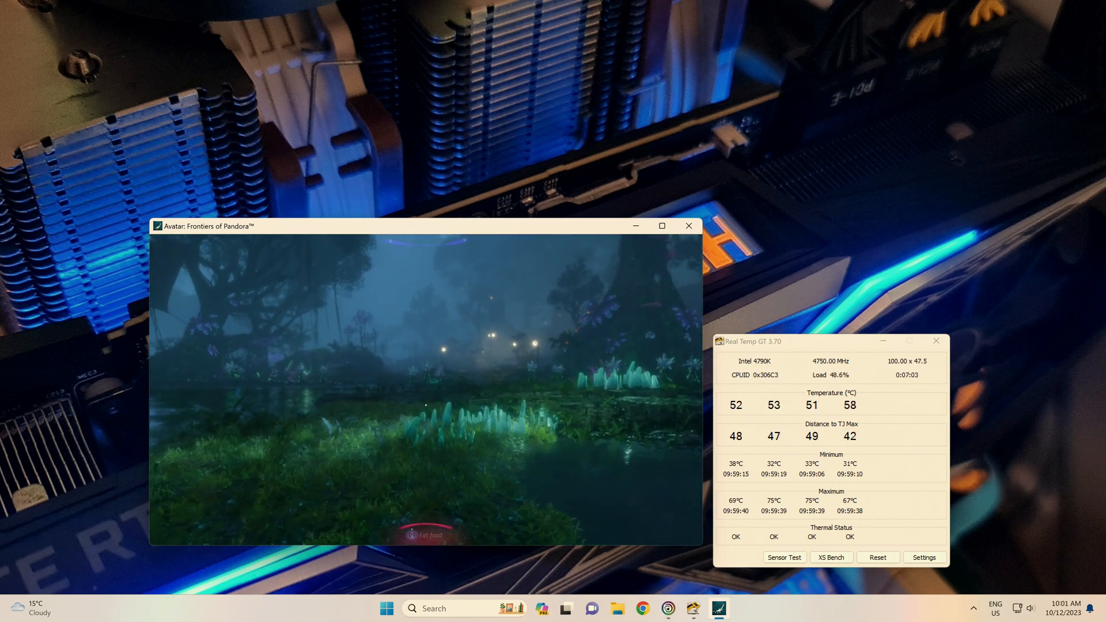
Raise Graphics Quality and shadow options to High, with MSI Afterburner showing about 85 FPS.
type("af")
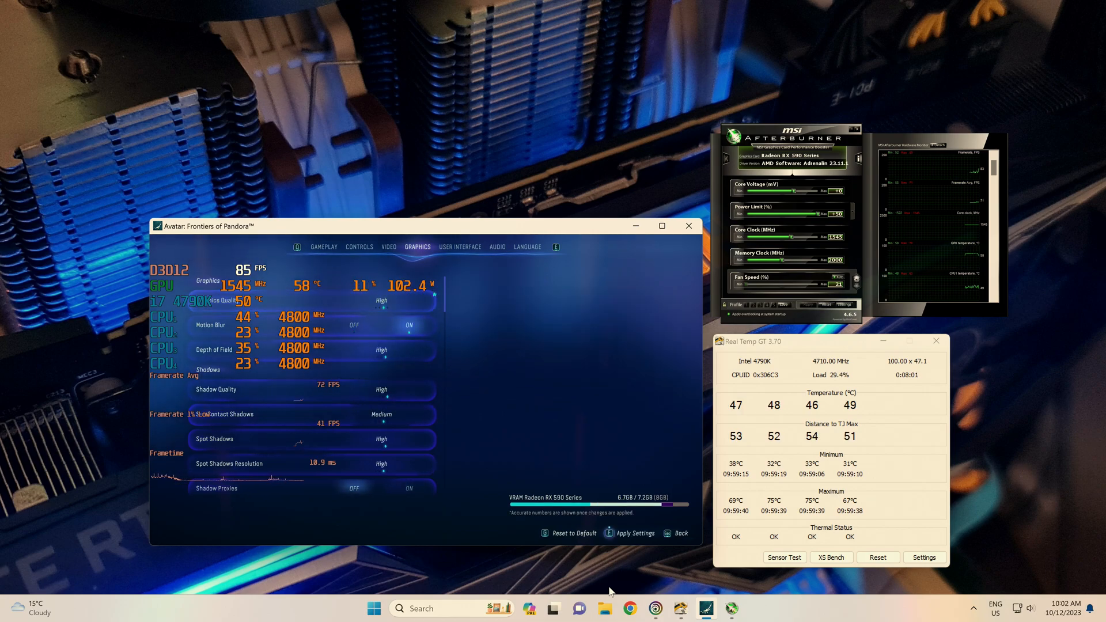
Apply the High graphics settings and keep them in the confirmation dialog.
left_click(633, 532)
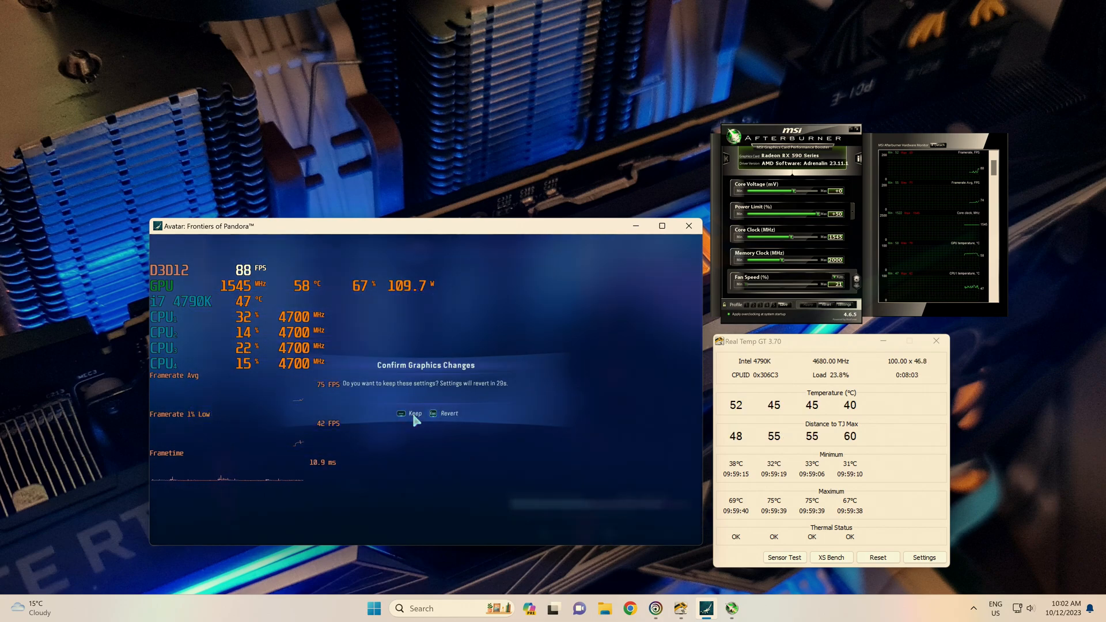
left_click(411, 414)
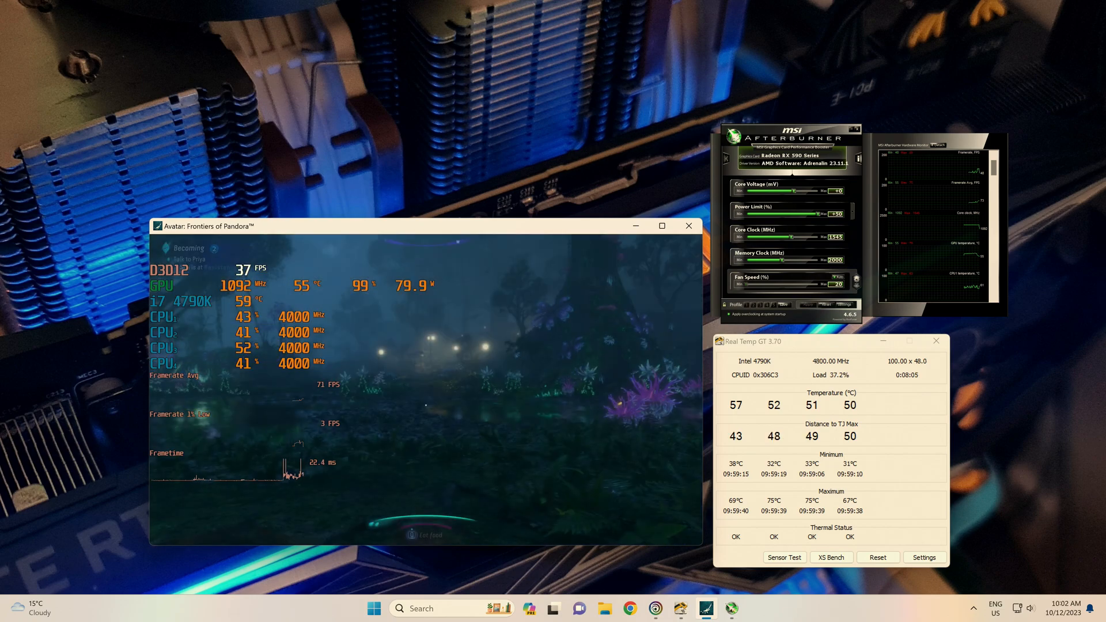